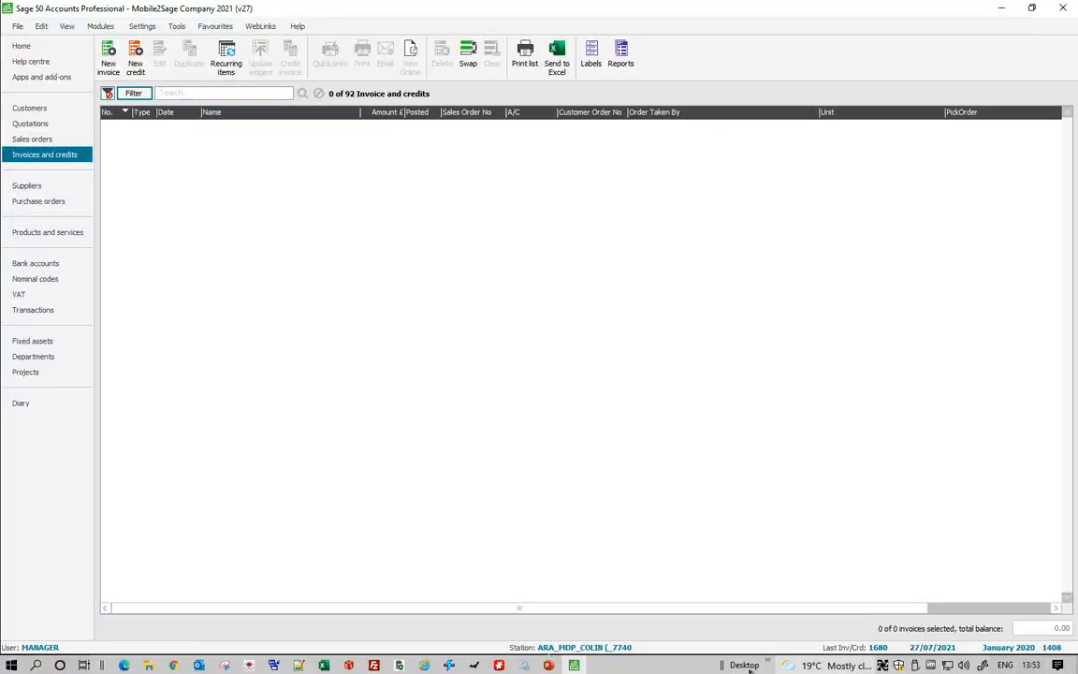
- Switch from the empty Sage invoice list to the Excel import workbook
left_click(326, 663)
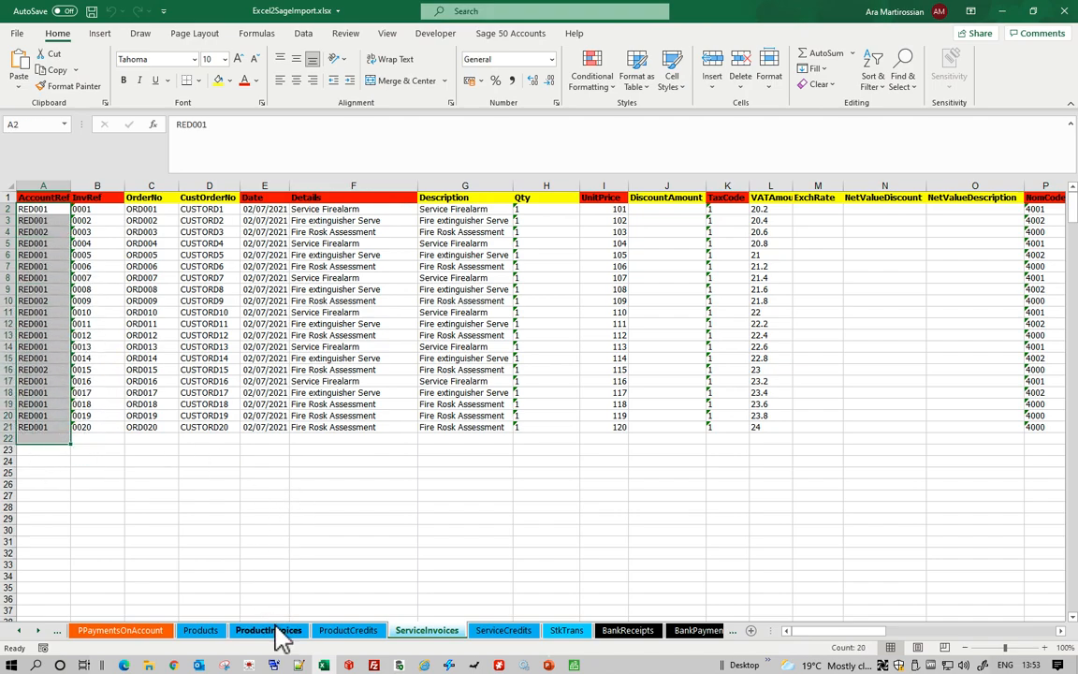
- Review the ProductInvoices sheet's UnitPrice column, then launch the E2S 50 2021 Connector
left_click(267, 629)
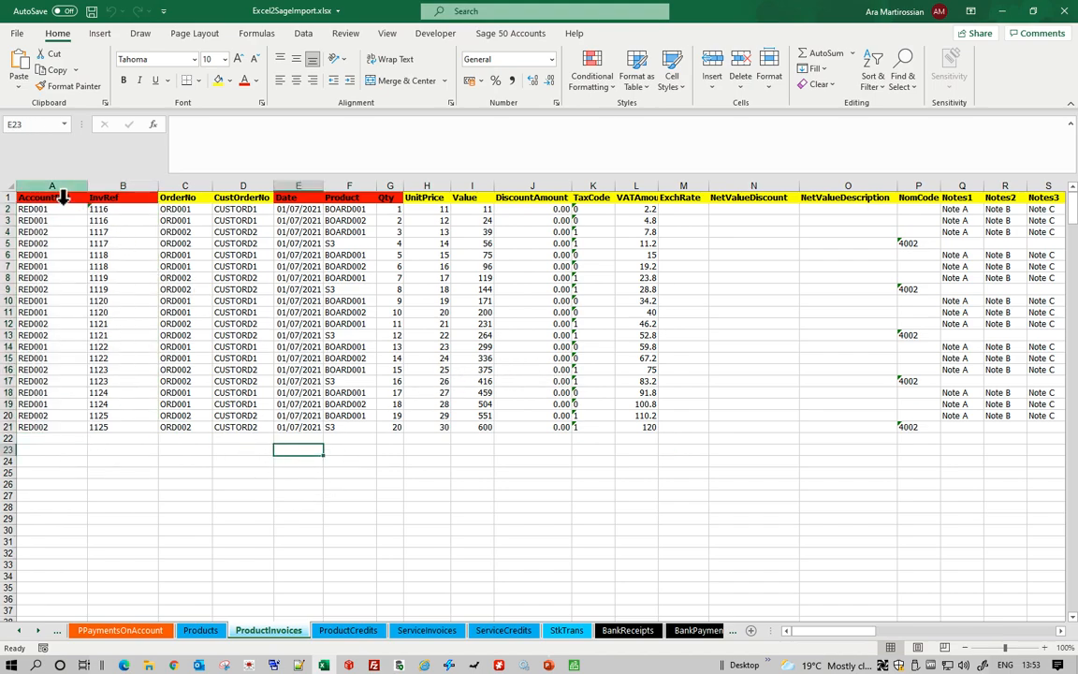
left_click(184, 198)
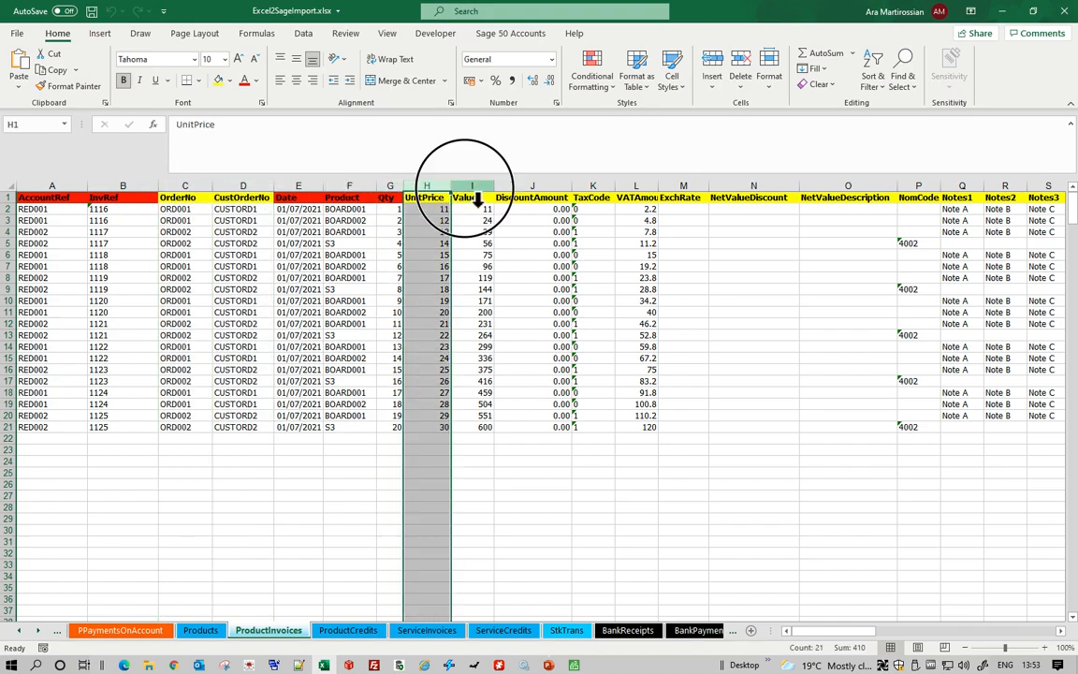
left_click(468, 198)
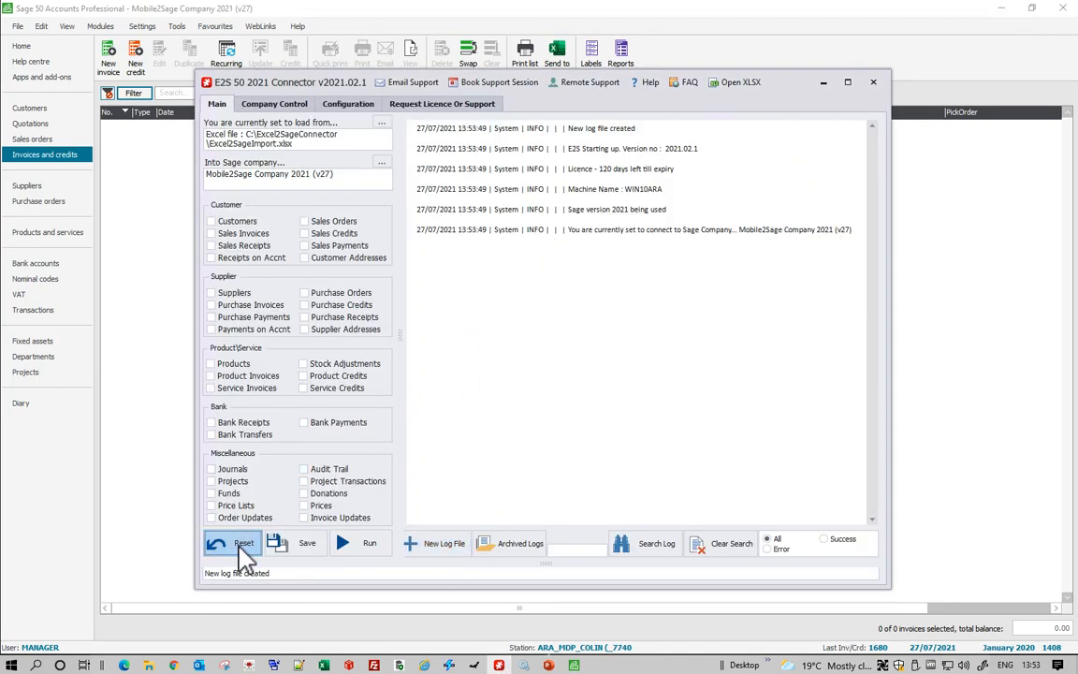
- Run the Product Invoices load so the 10 product invoices post to Sage, noting 'Finished loading'
left_click(211, 374)
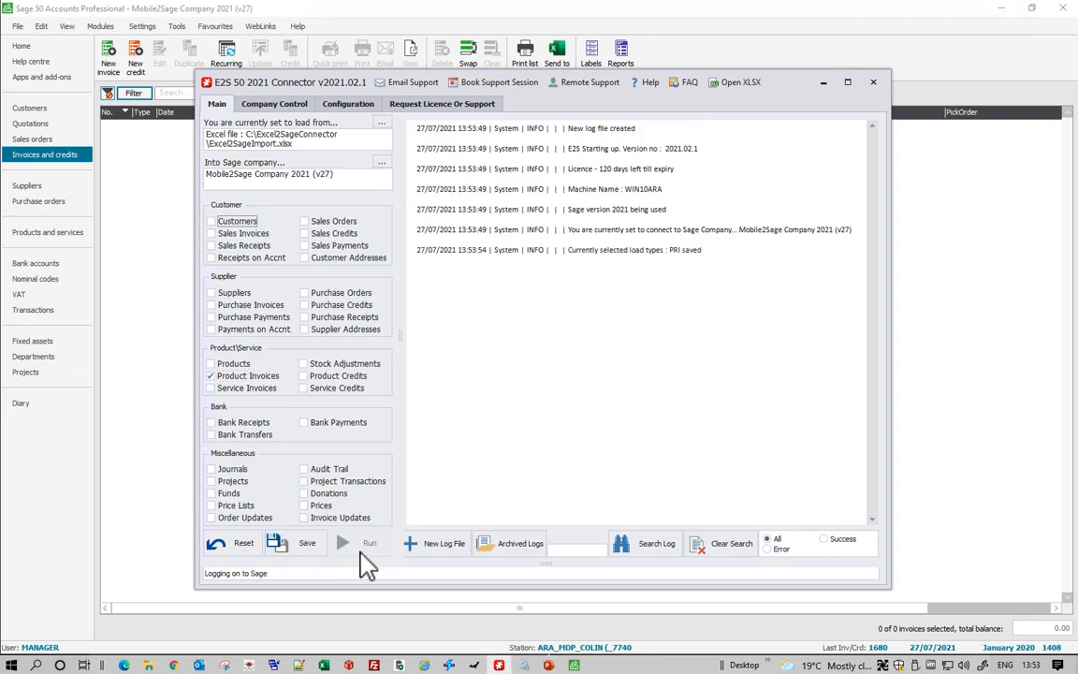
left_click(344, 542)
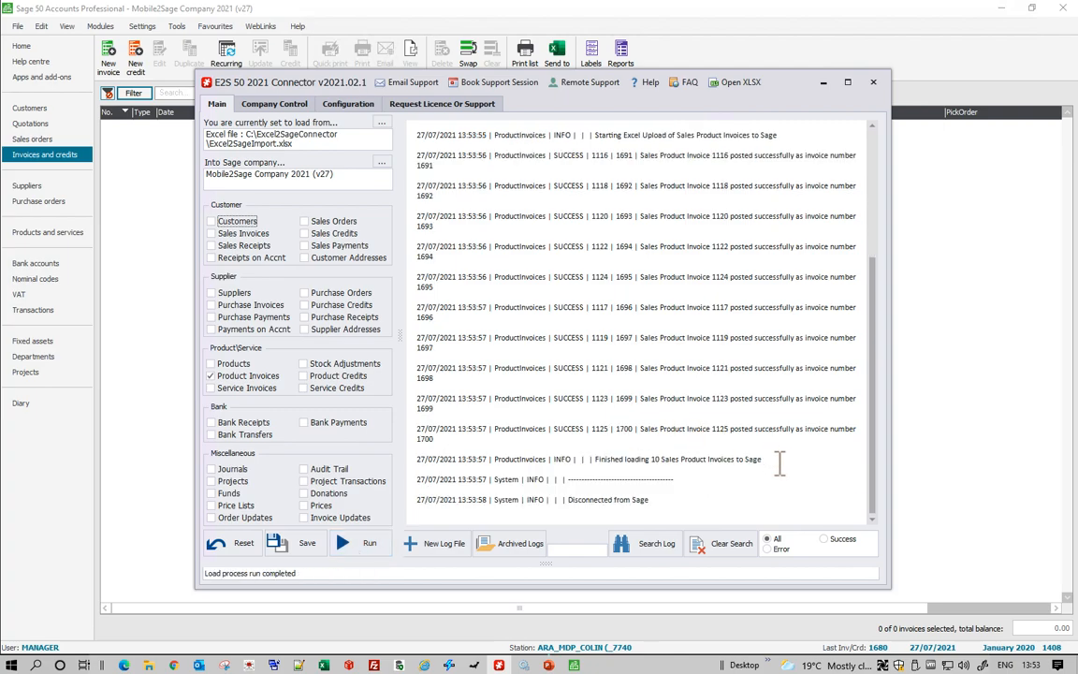
double_click(677, 458)
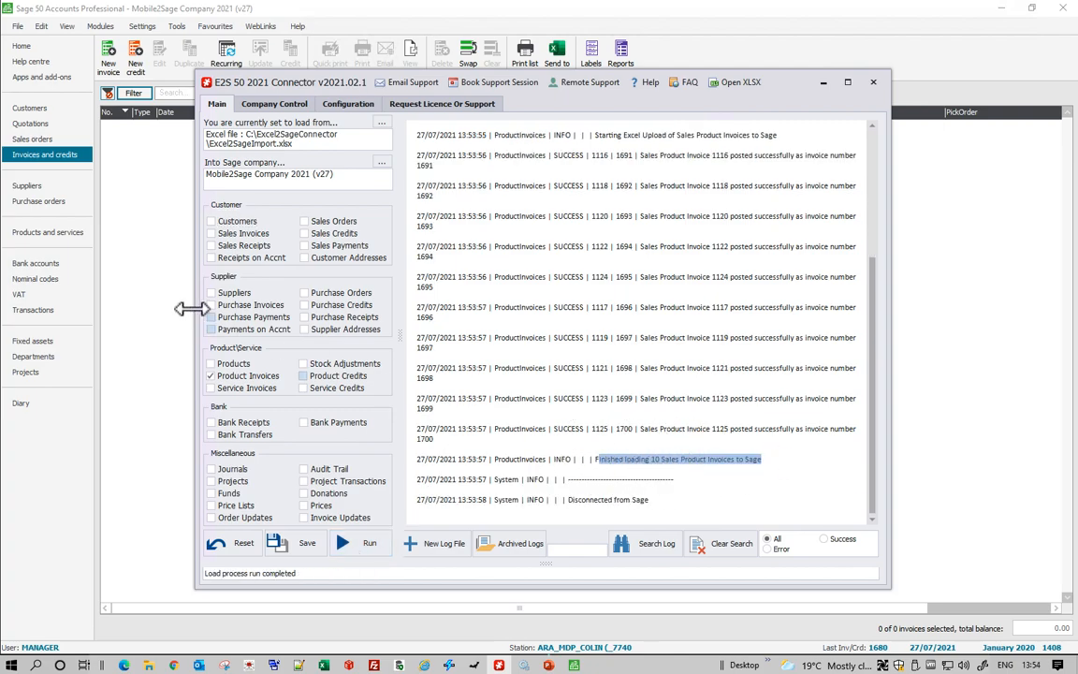
left_click(871, 83)
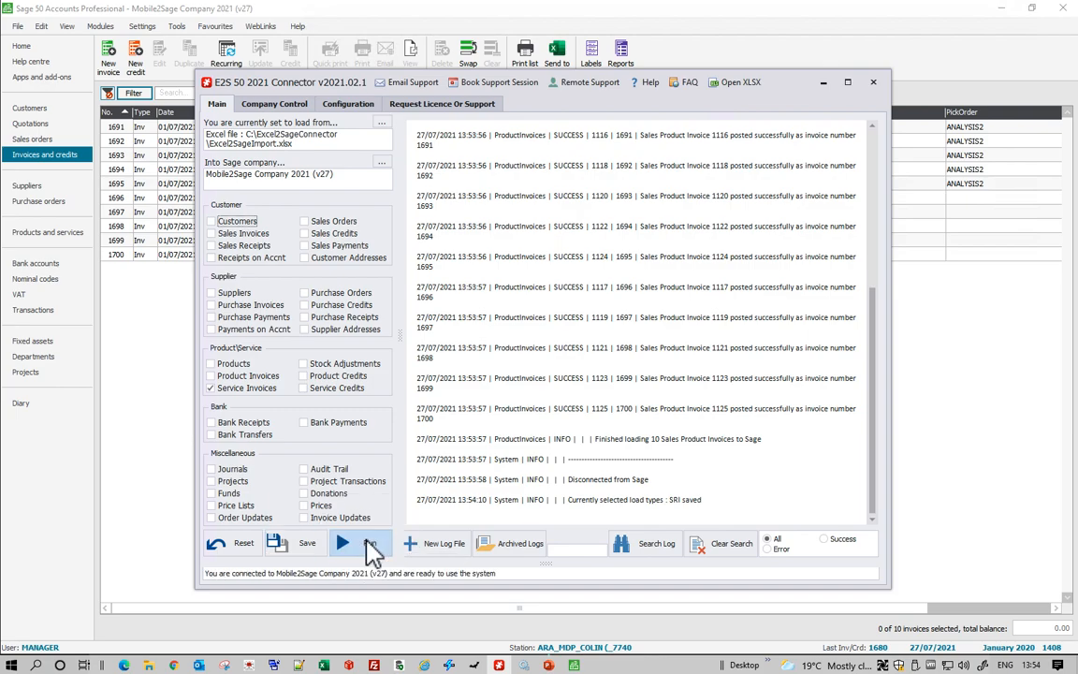
- Run the Service Invoices load for 20 invoices and filter the log by Error then Success
left_click(344, 543)
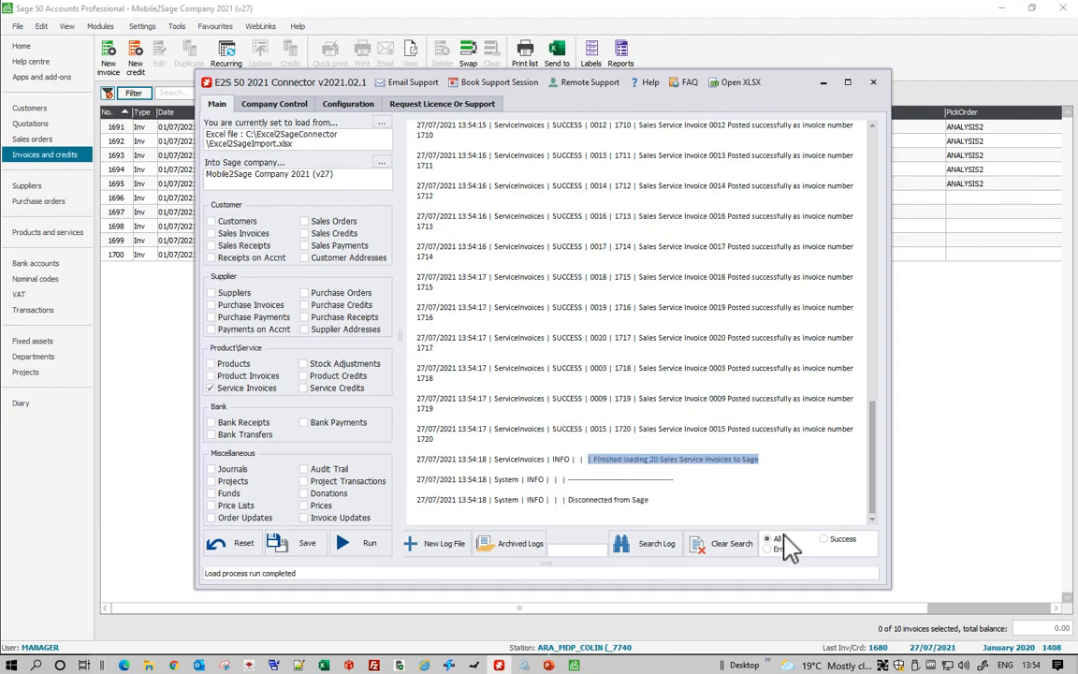
left_click(768, 546)
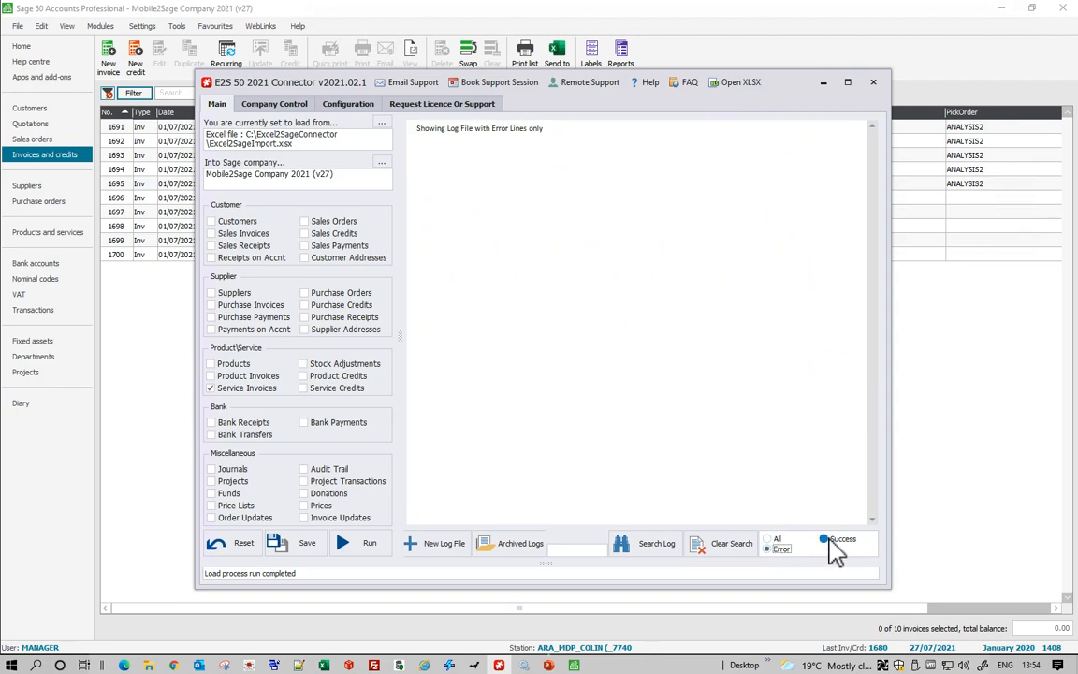
left_click(767, 539)
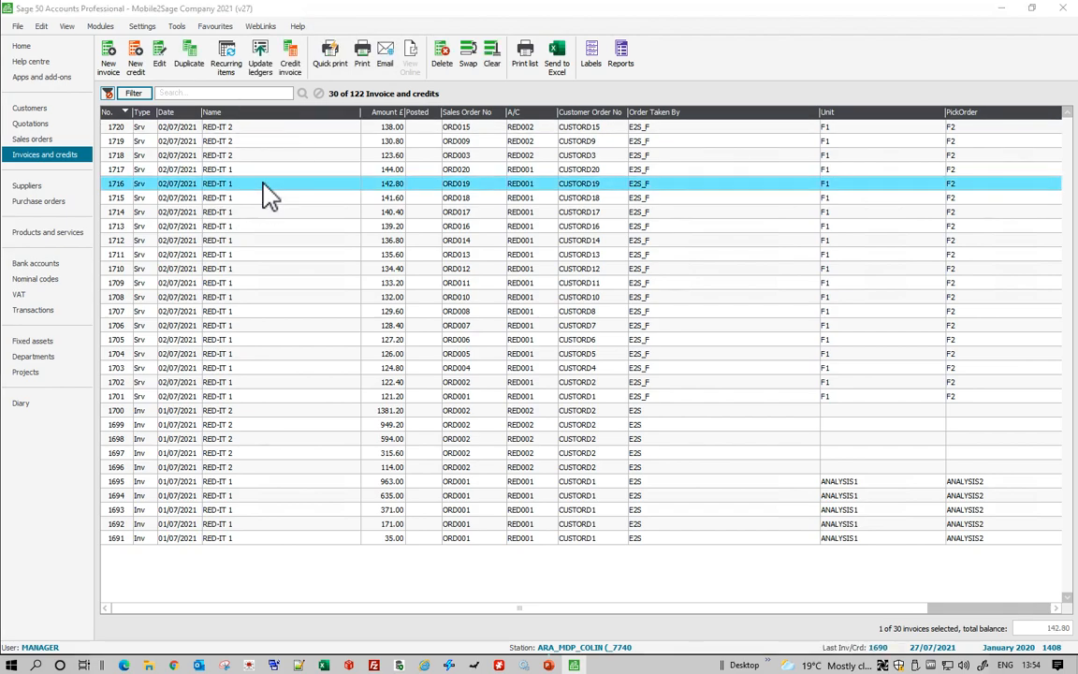
- Inspect service invoice 1716's details and Order fields, close it, and select invoice 1699
double_click(216, 183)
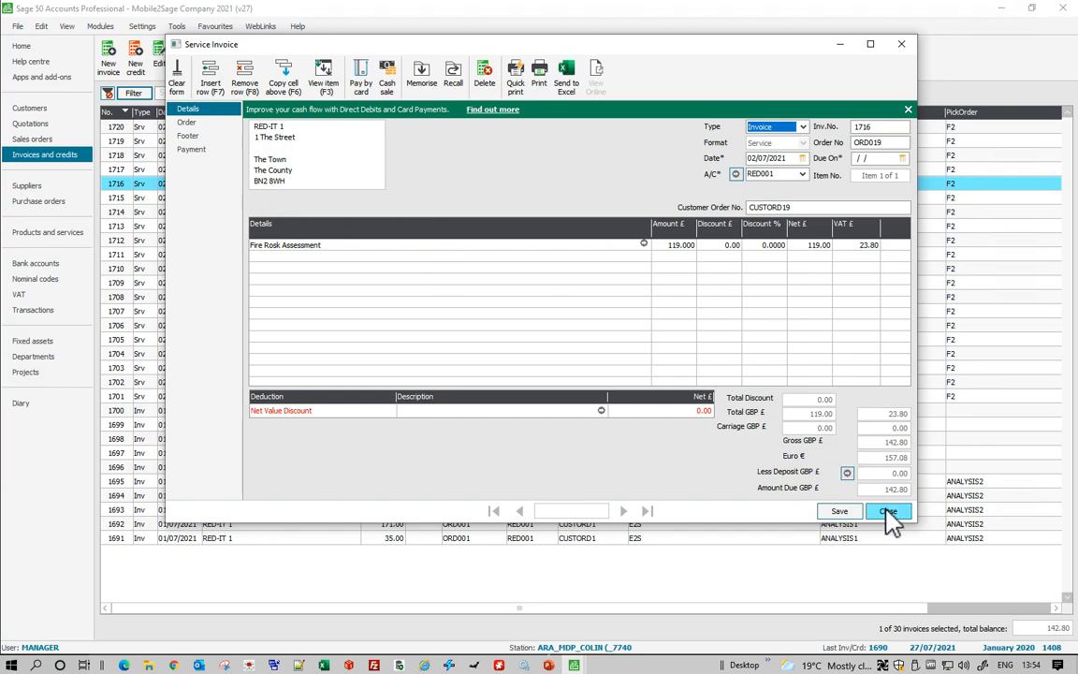
left_click(187, 123)
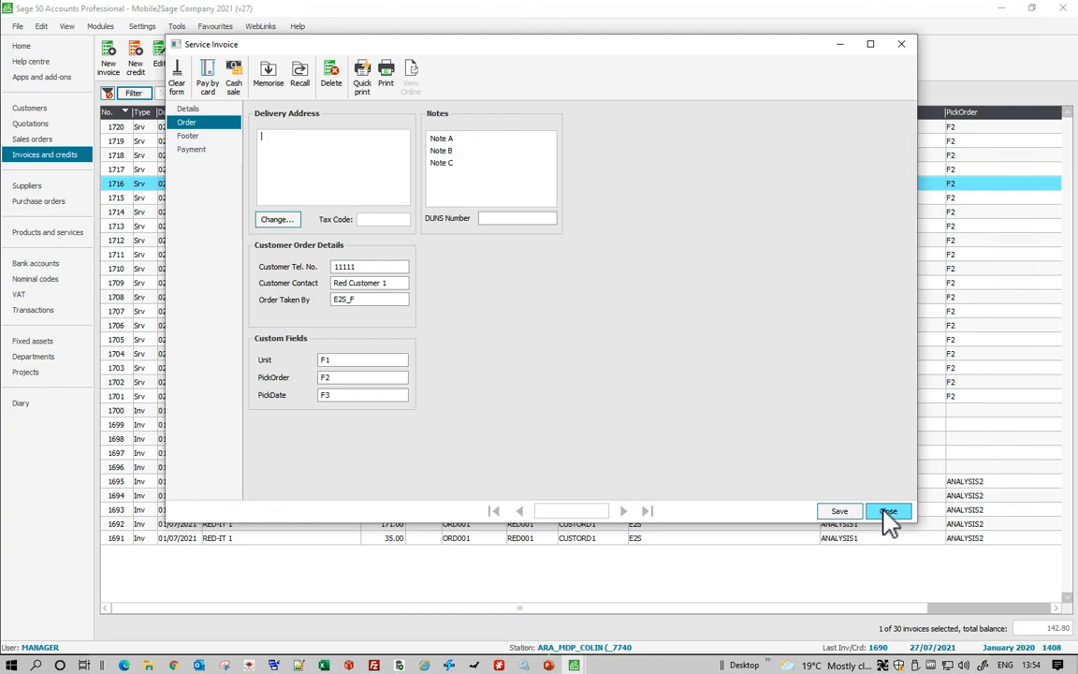
left_click(887, 509)
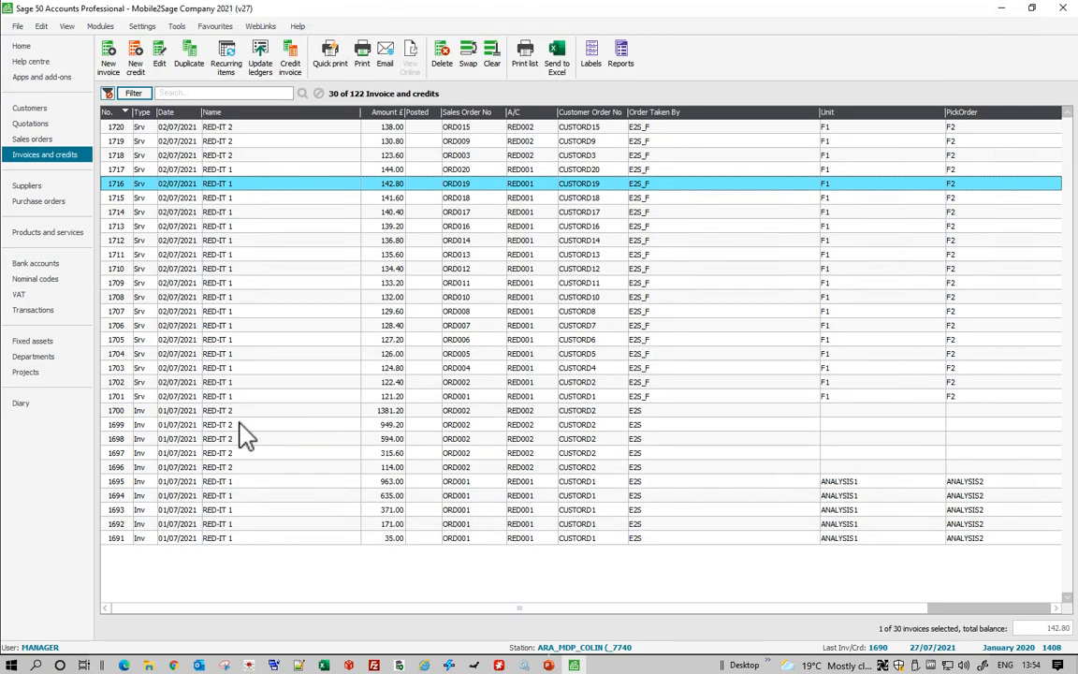
left_click(243, 425)
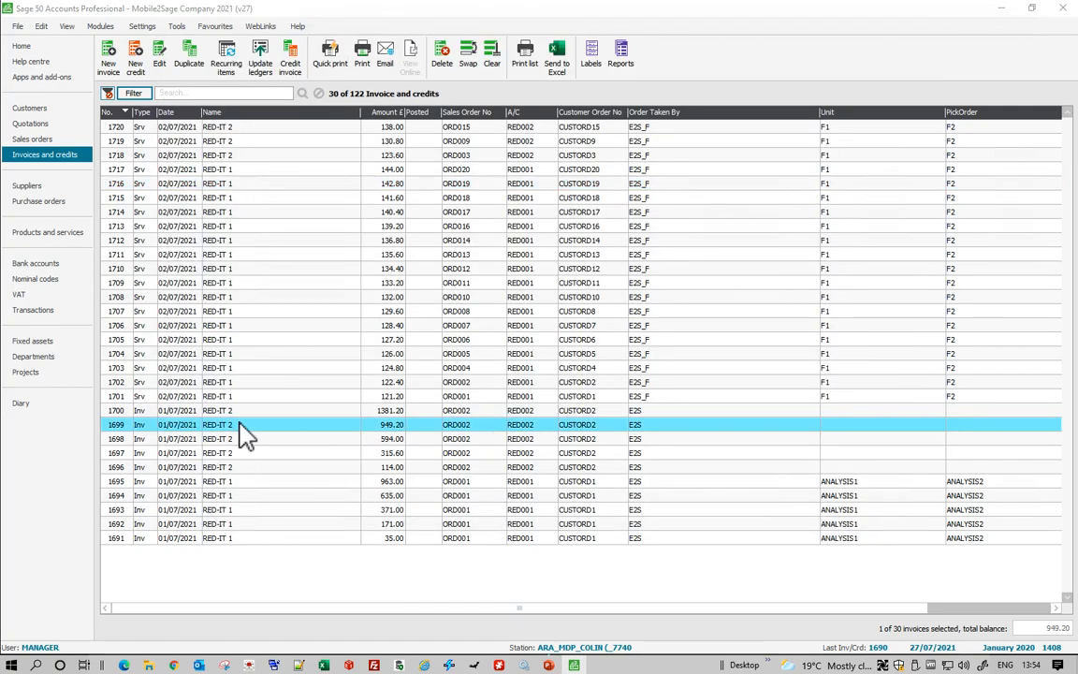
- Inspect product invoice 1699's two product lines and close it back to the list
double_click(215, 423)
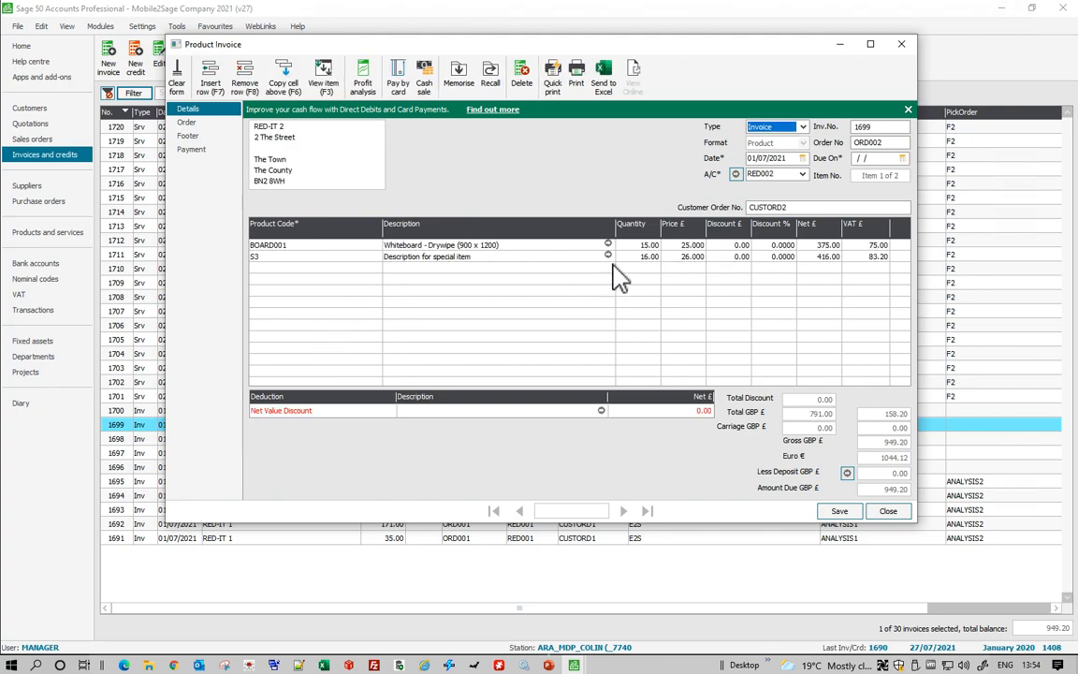
mouse_move(353, 269)
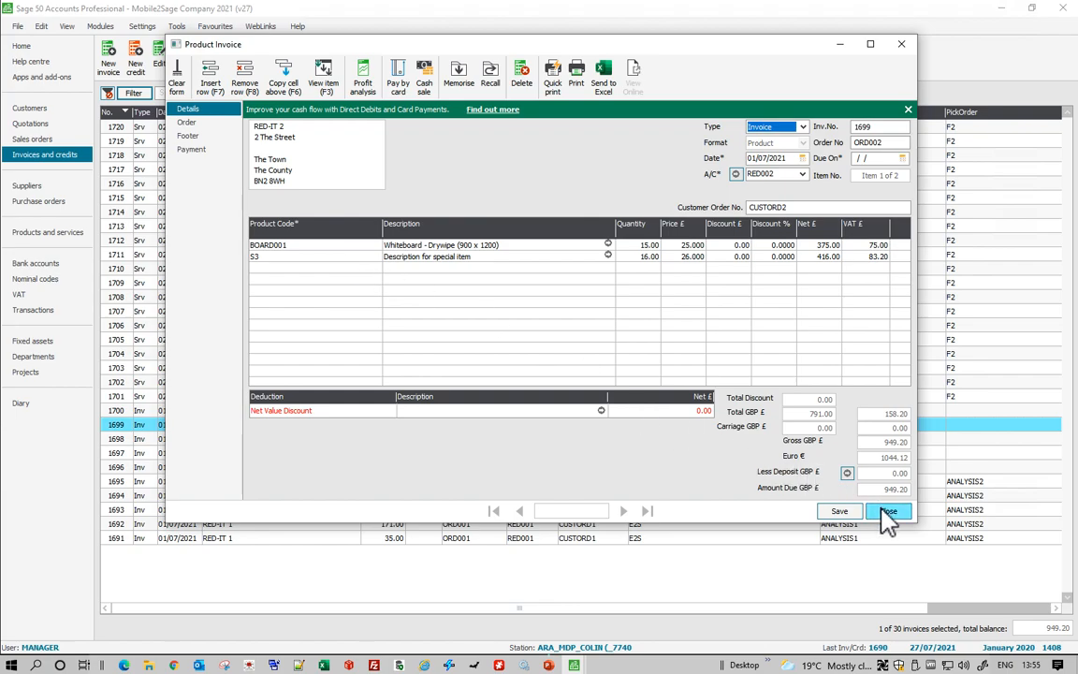
left_click(891, 509)
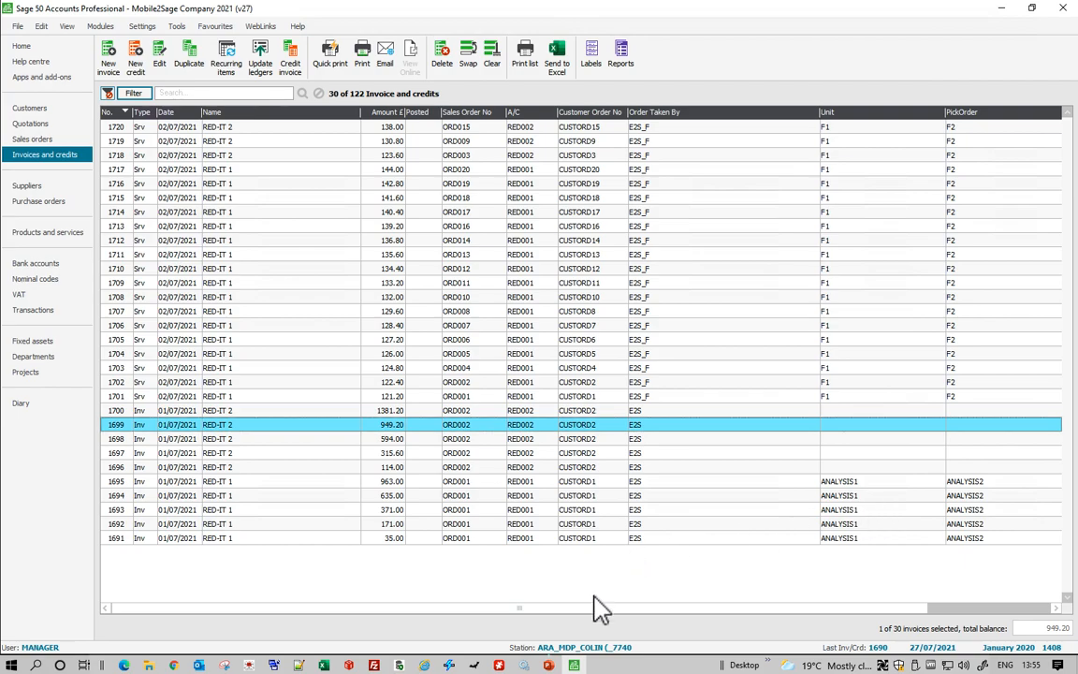